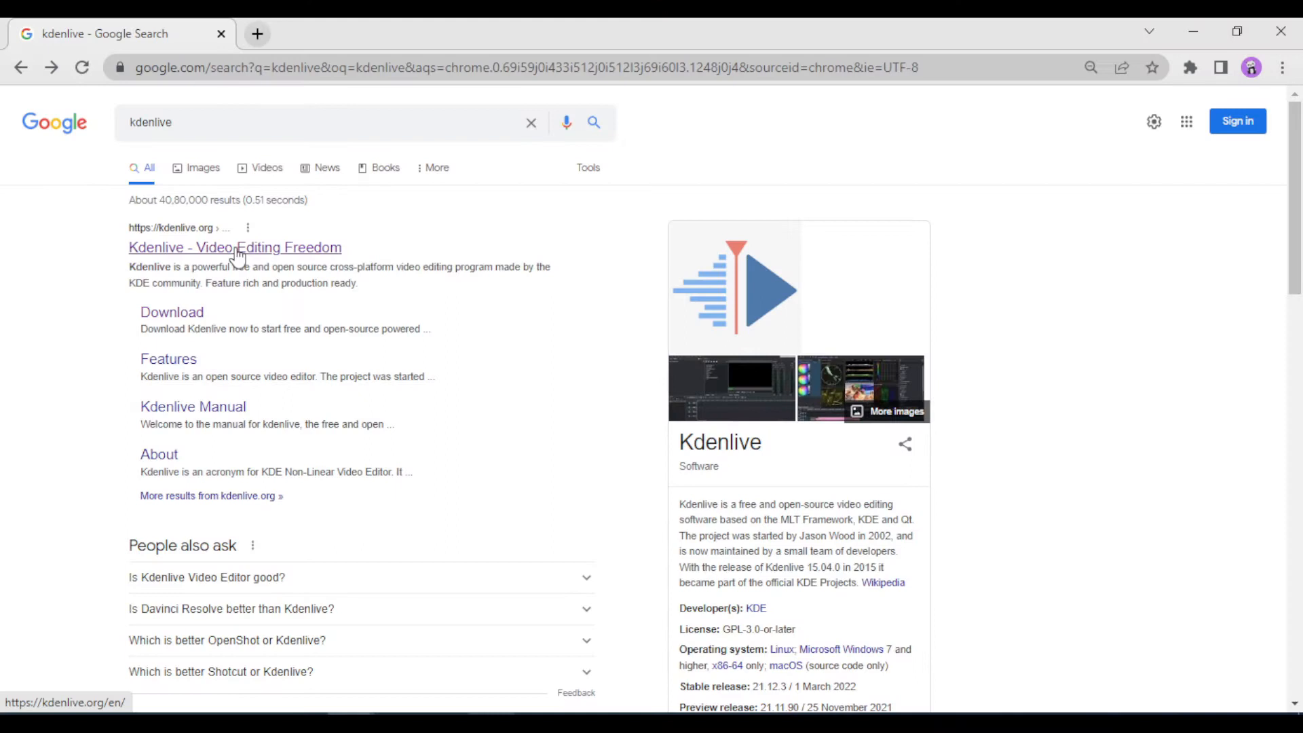
Open the 'Kdenlive - Video Editing Freedom' result to reach kdenlive.org.
left_click(235, 248)
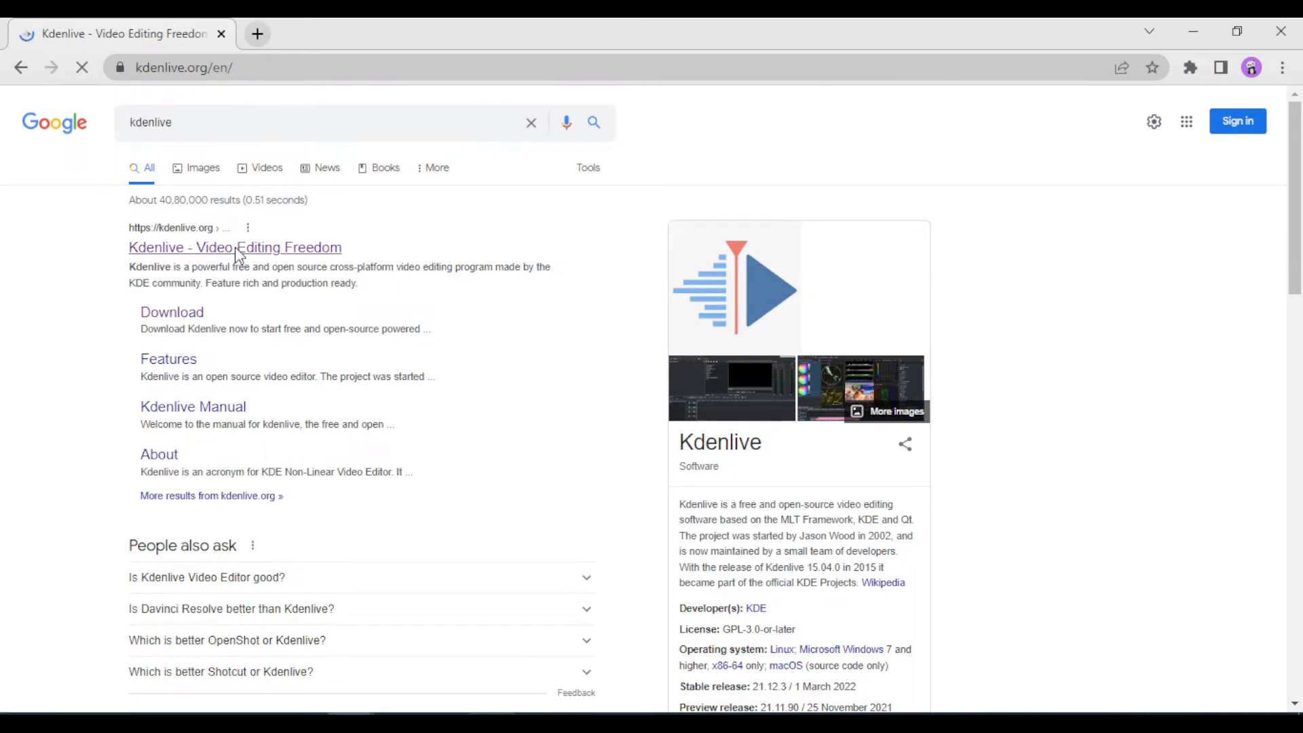
left_click(235, 247)
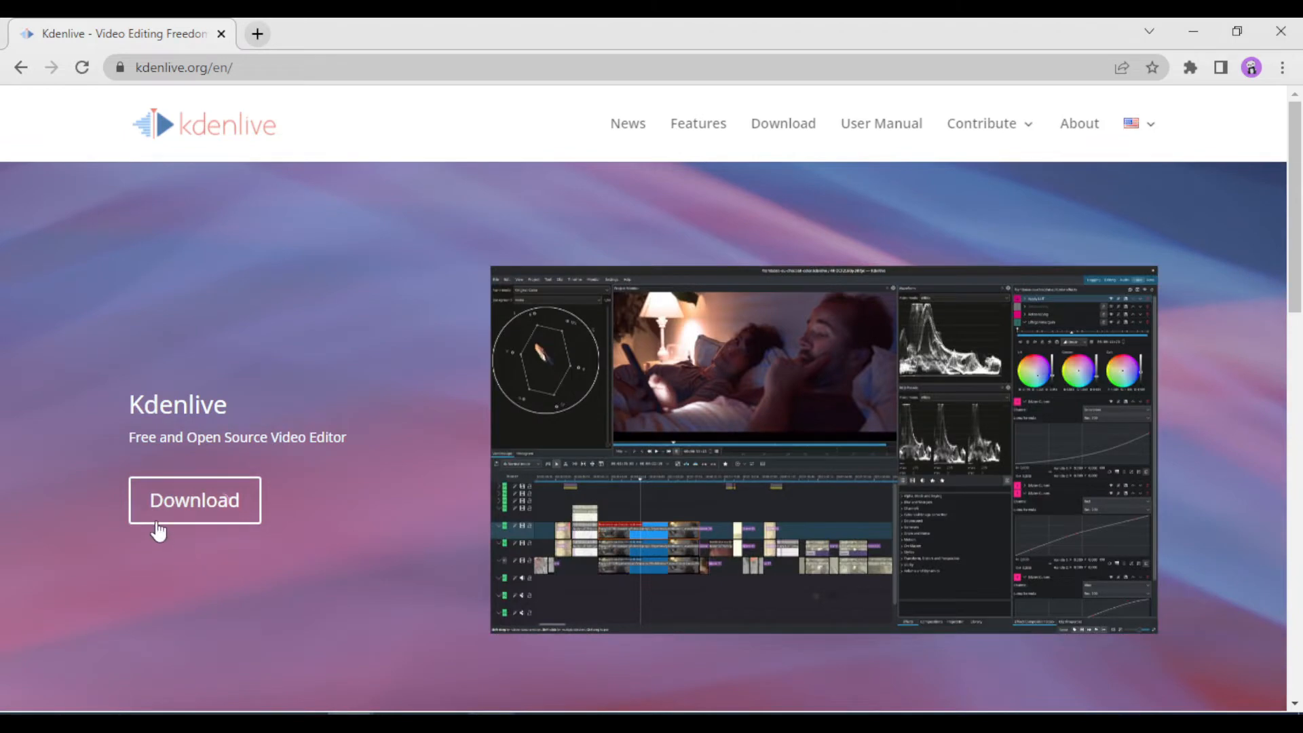
Download the Windows installable Kdenlive 21.12.3 package from the site's download page.
left_click(194, 499)
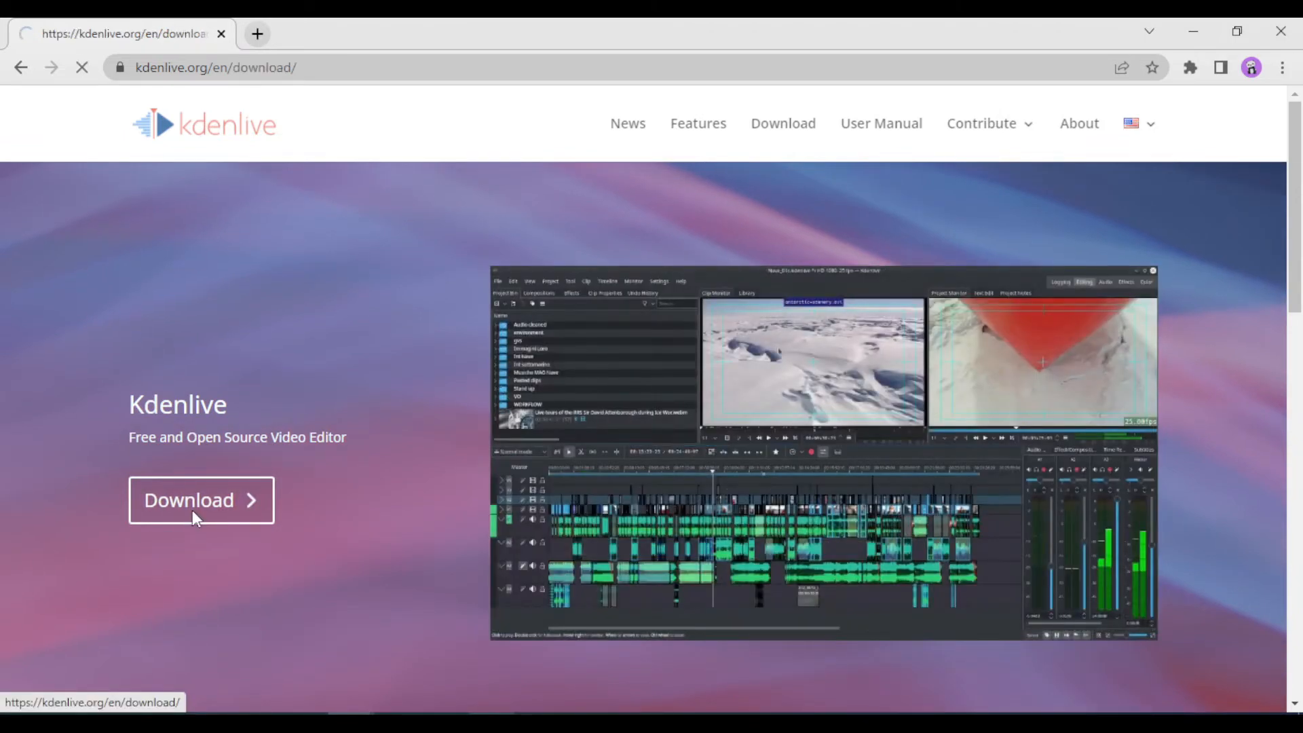
left_click(201, 499)
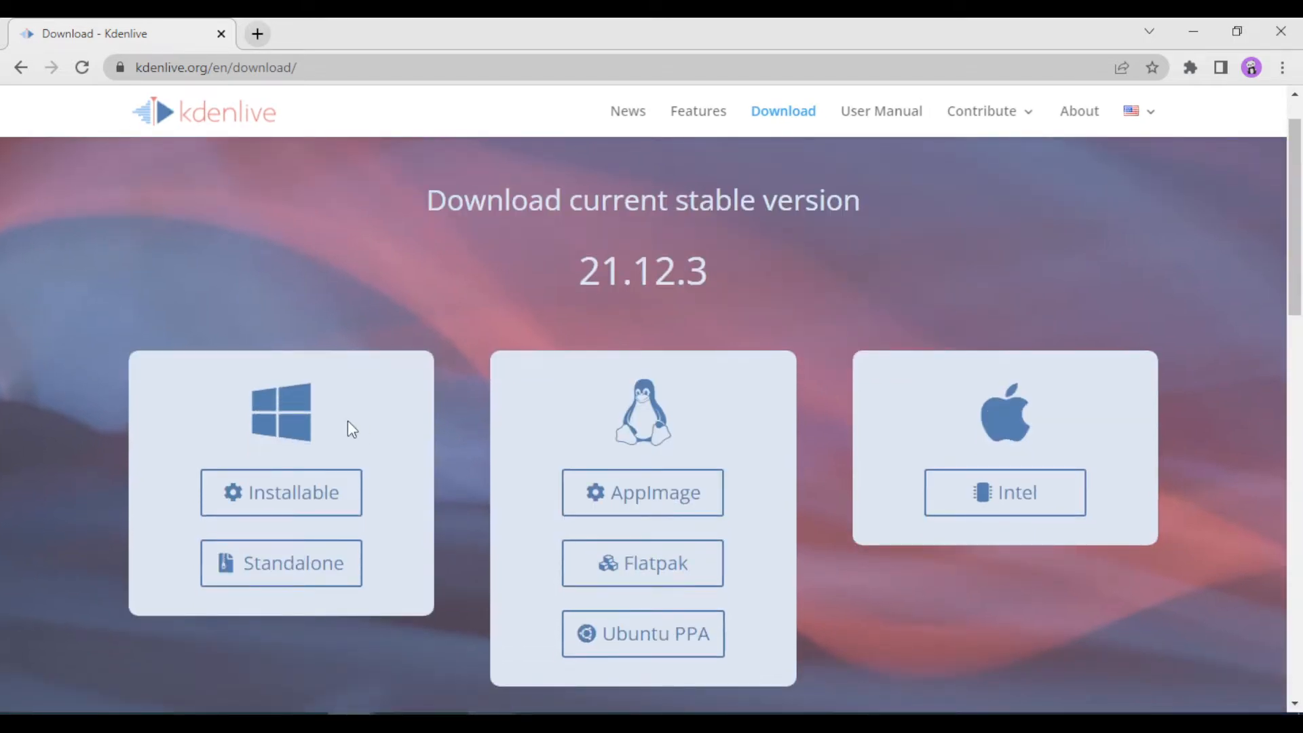
mouse_move(1051, 422)
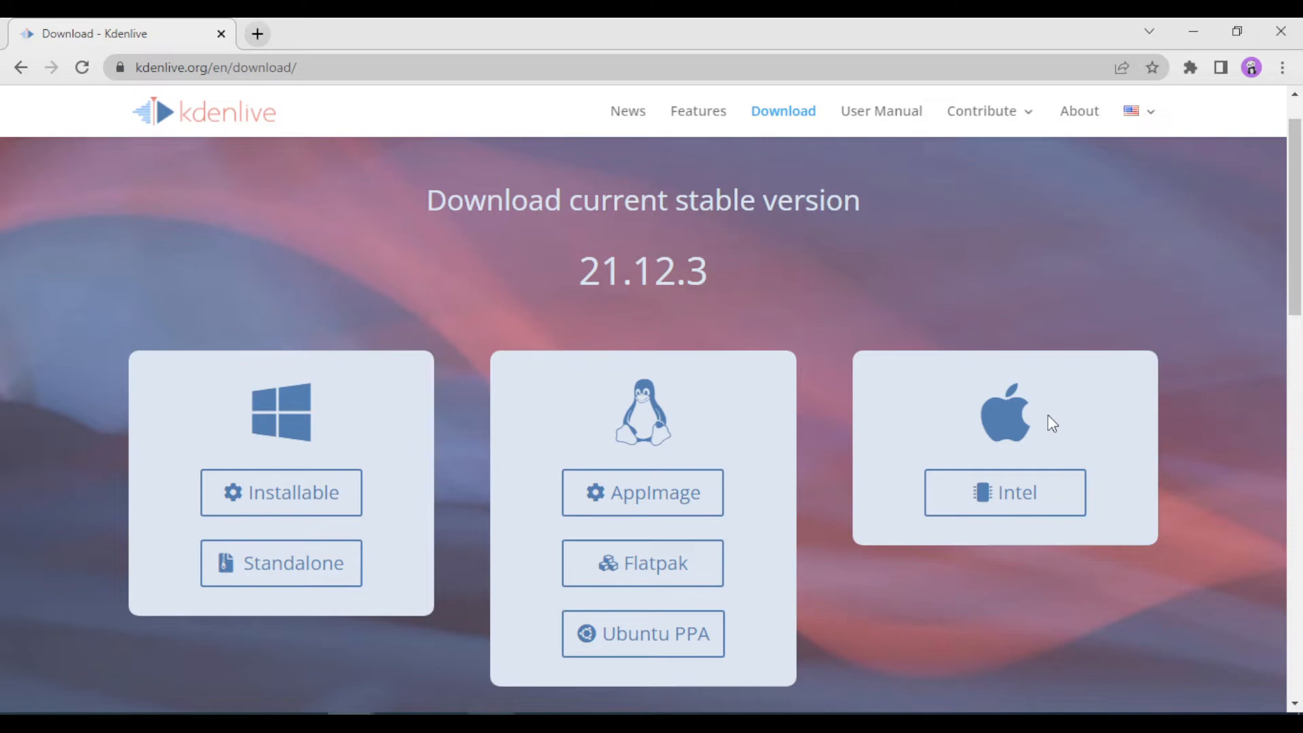
mouse_move(328, 448)
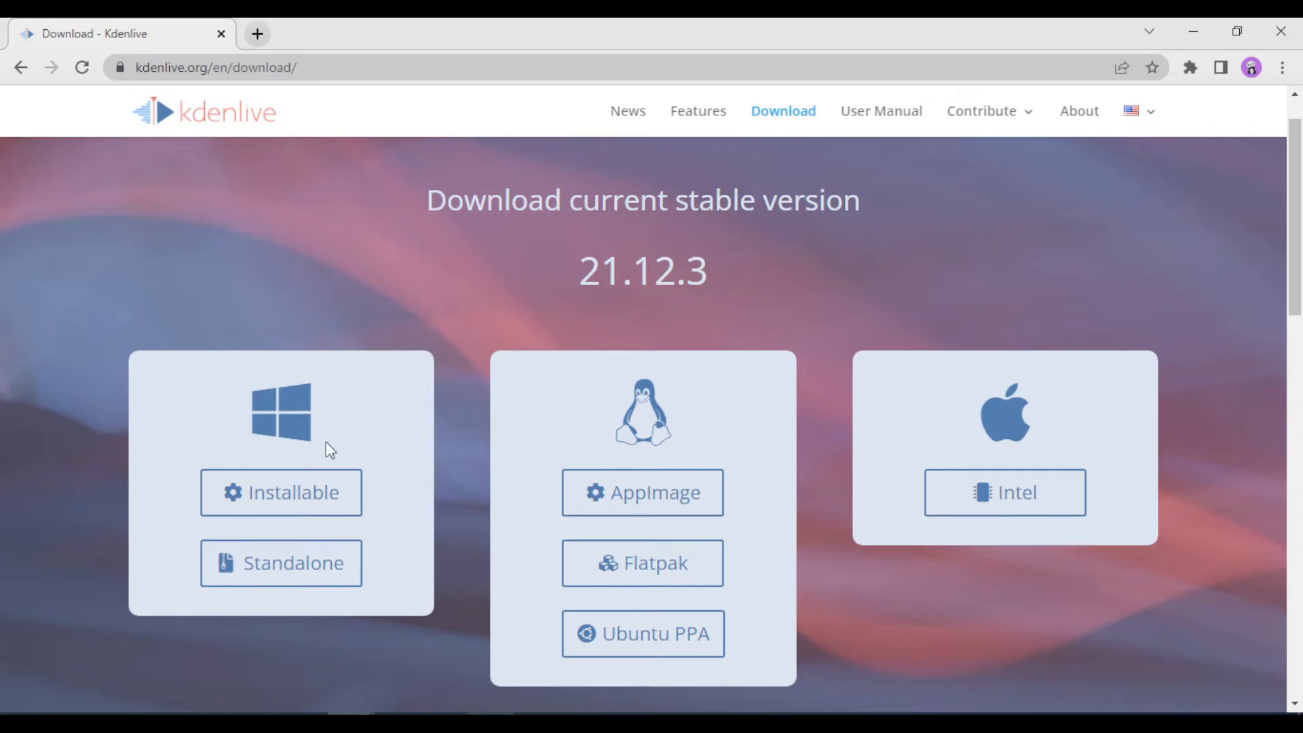
left_click(280, 491)
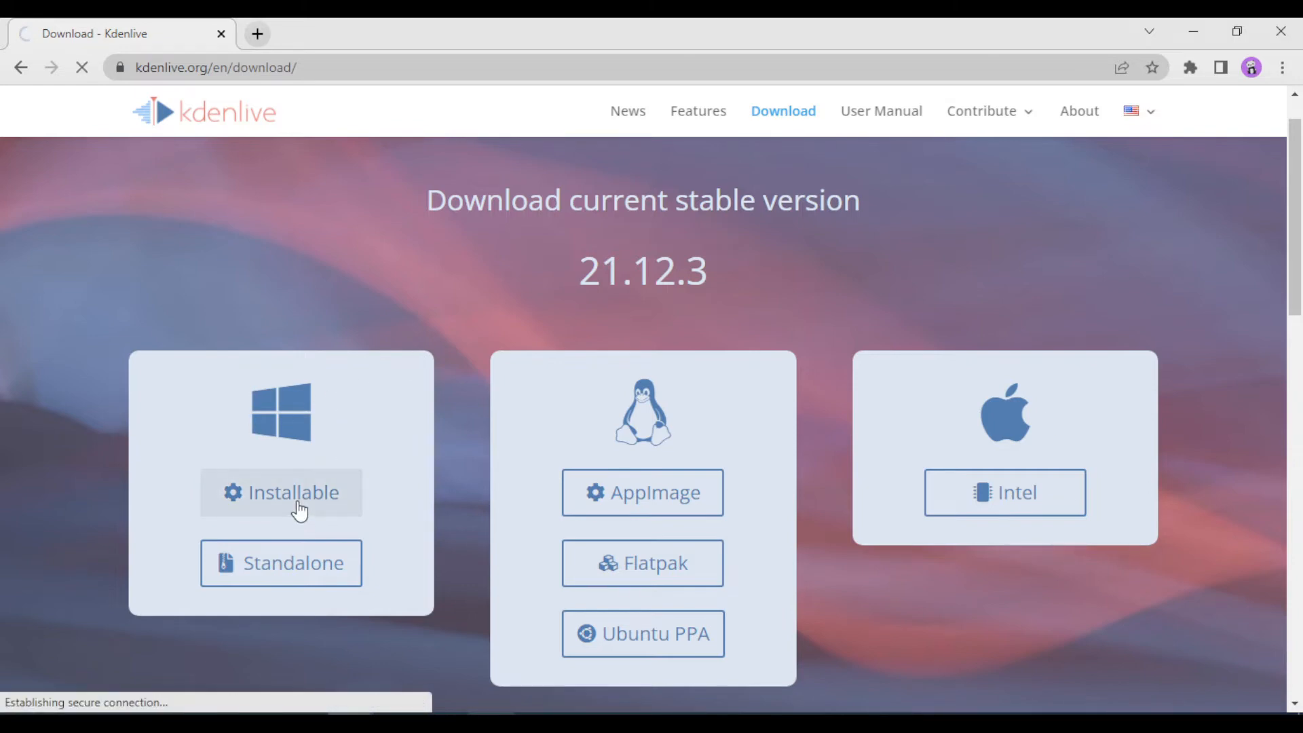
left_click(281, 491)
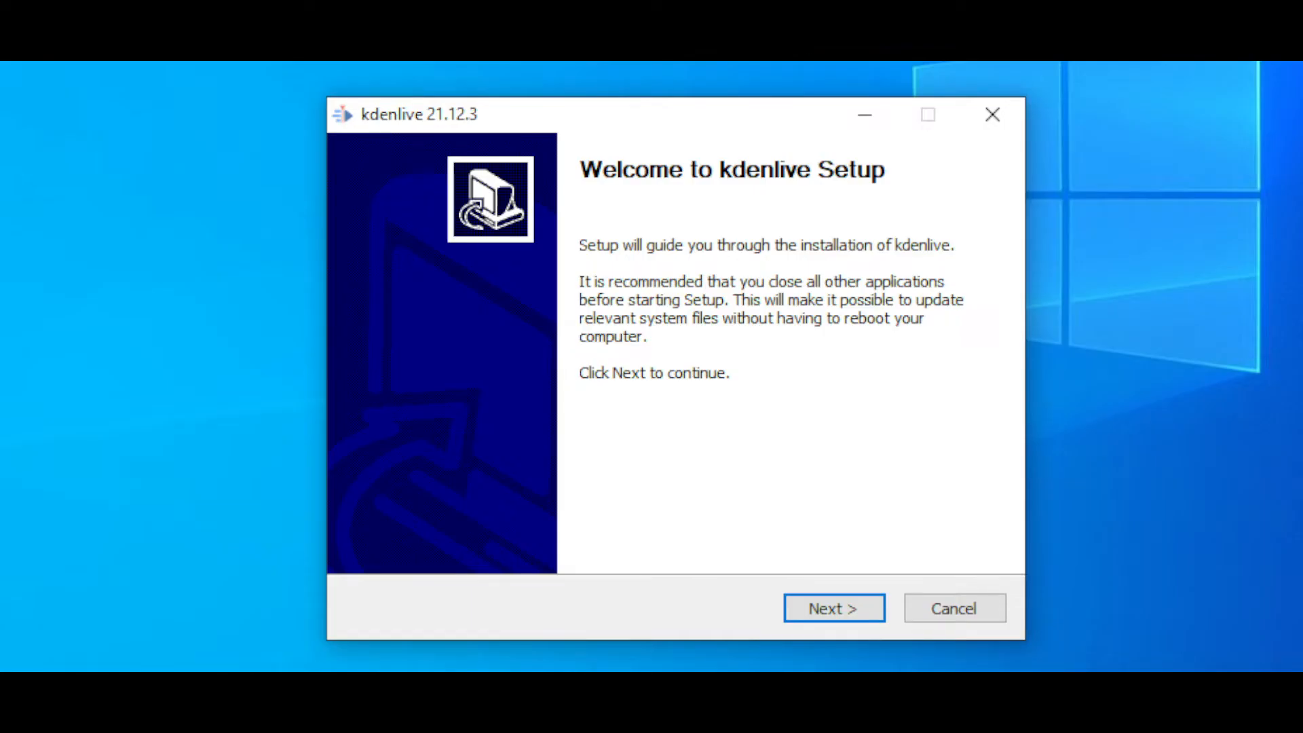
mouse_move(688, 230)
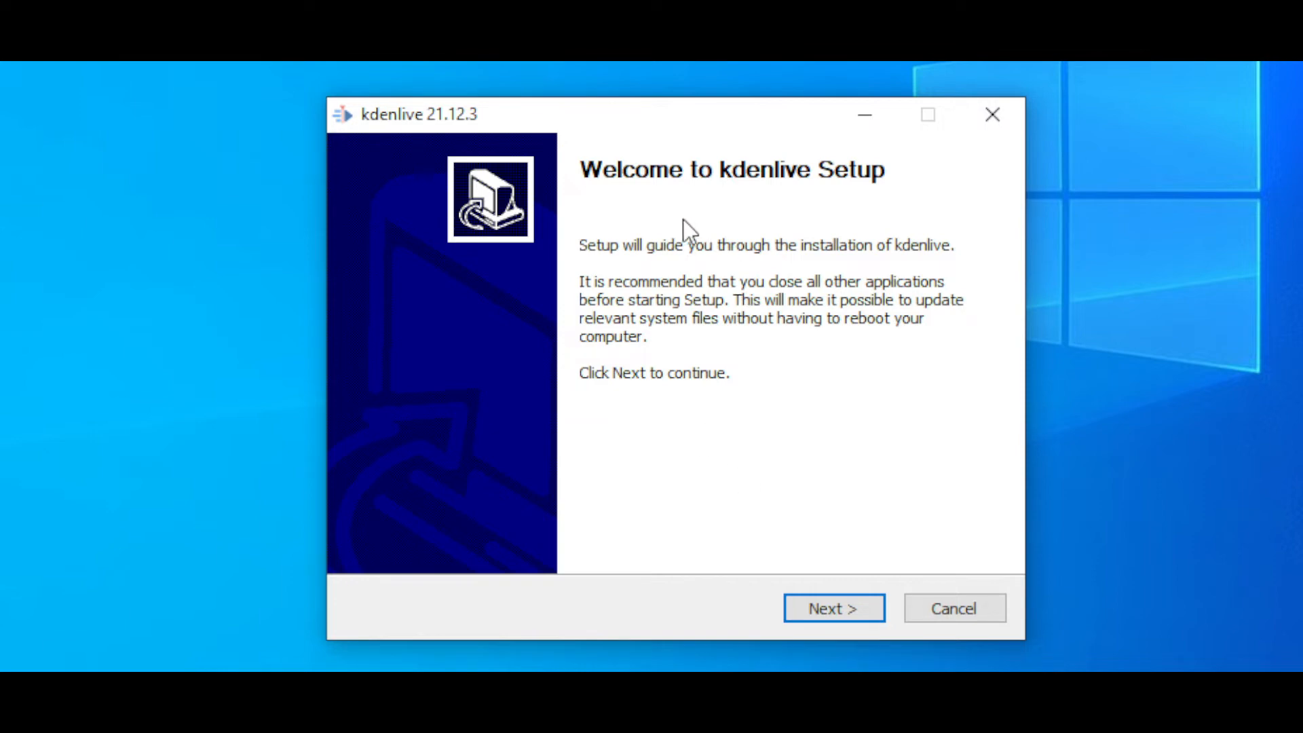
mouse_move(833, 607)
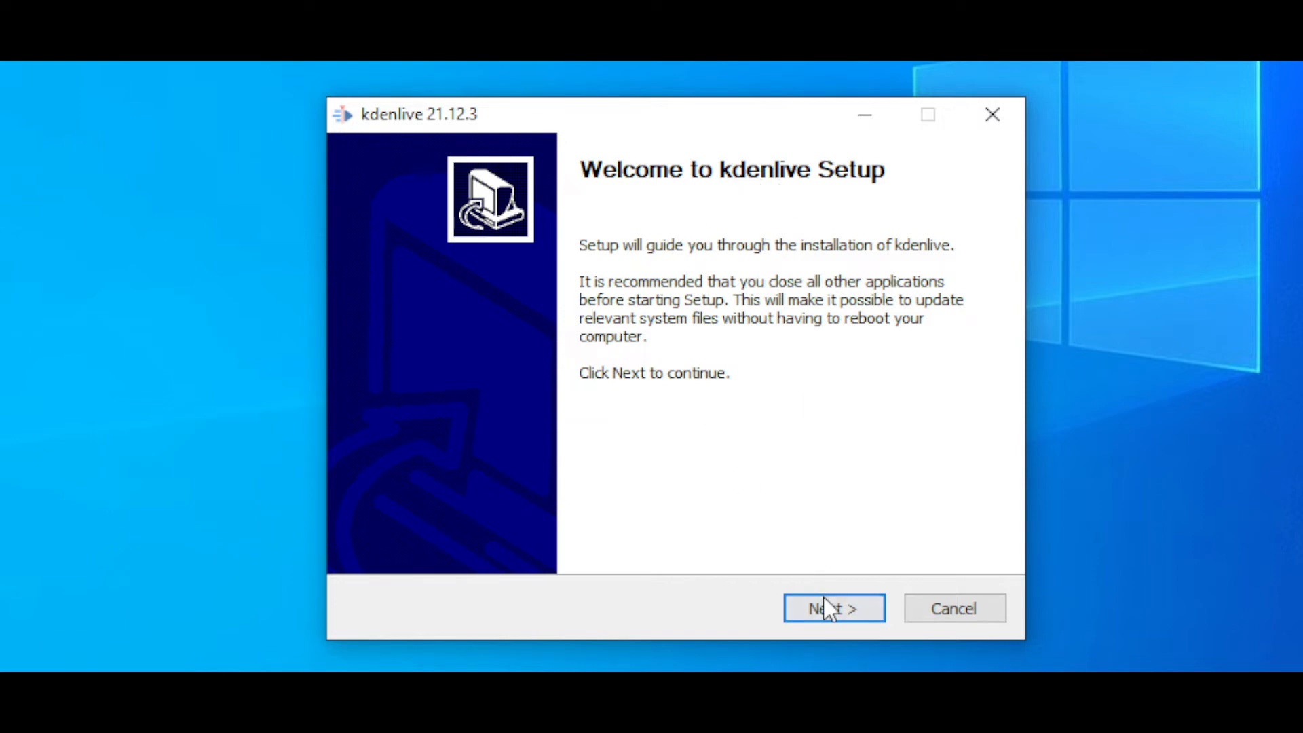
Advance the installer, keeping install-for-anyone and the C:\Program Files\kdenlive folder.
left_click(833, 608)
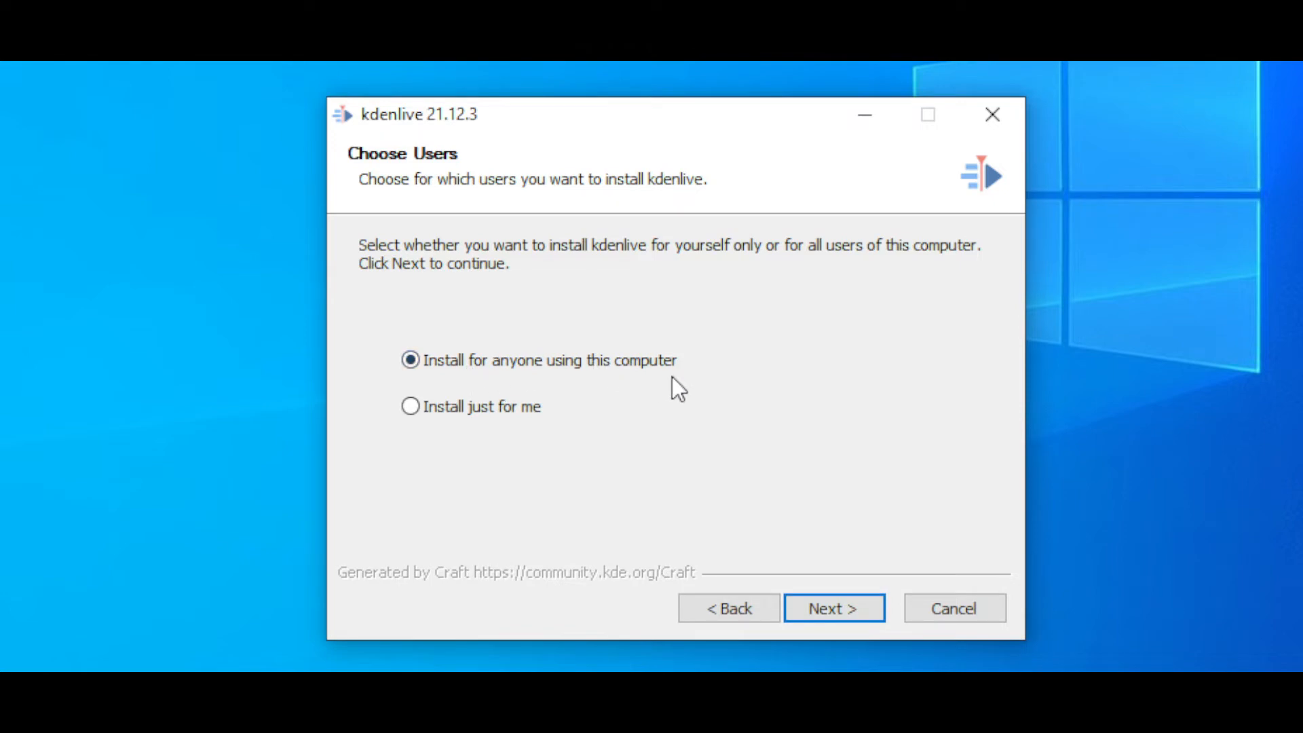
left_click(834, 608)
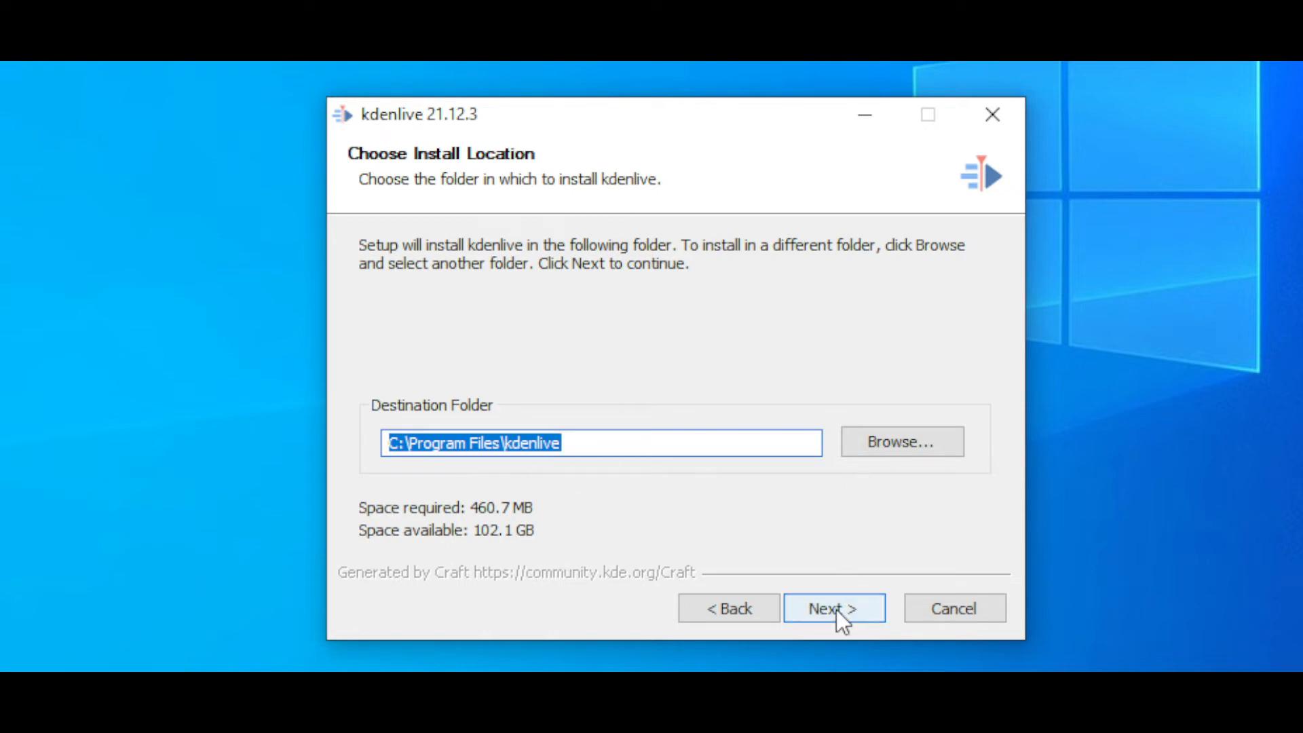
mouse_move(843, 619)
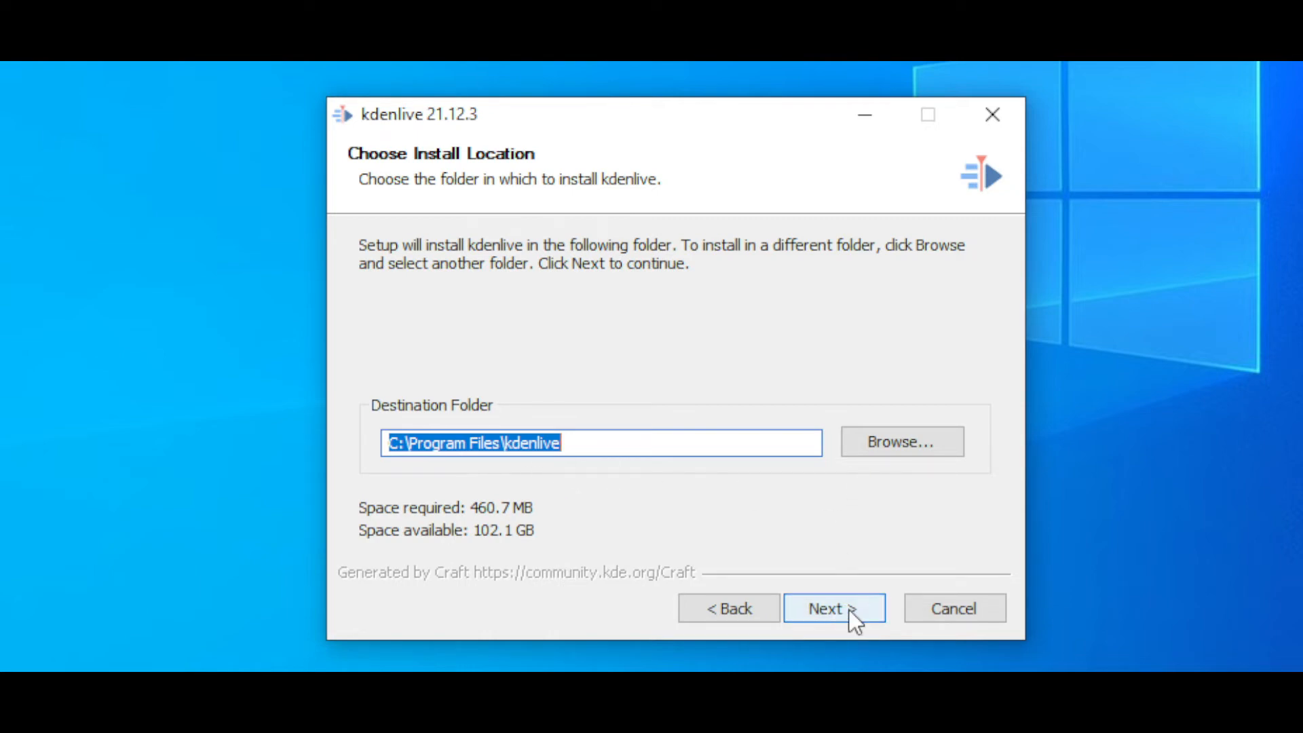
left_click(833, 607)
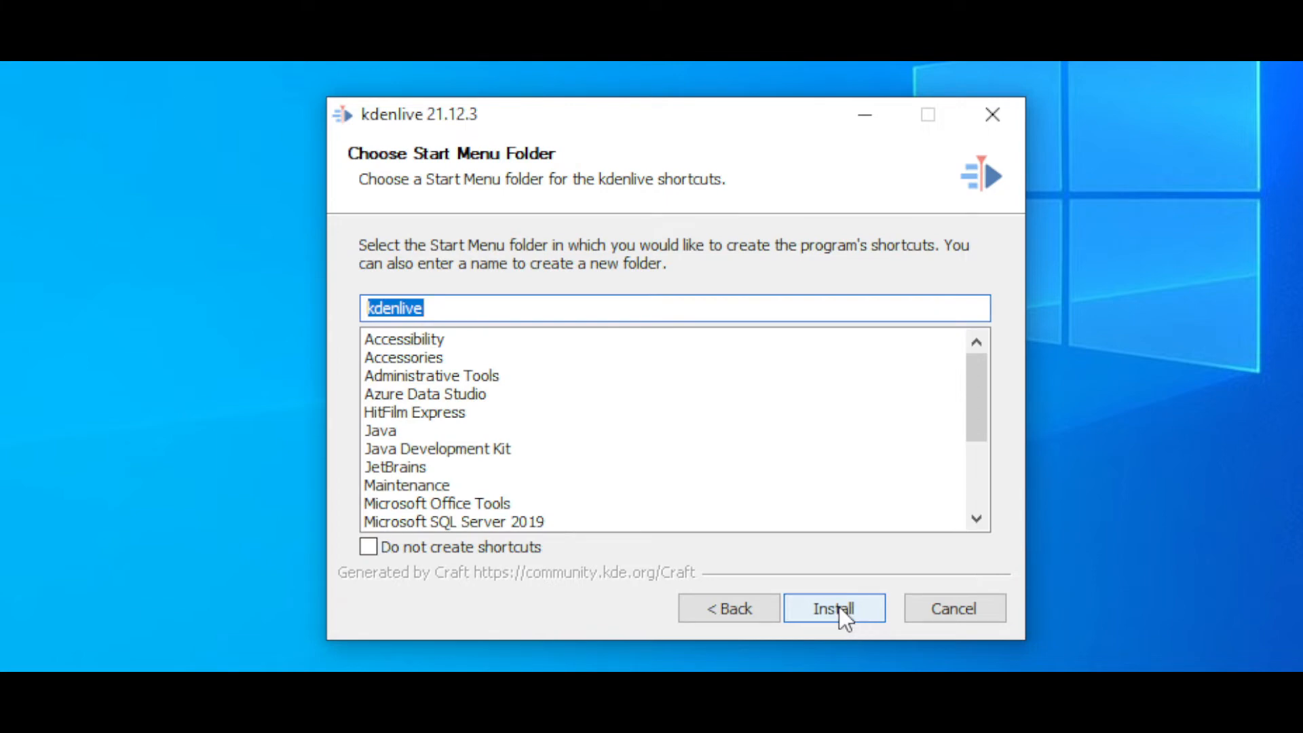
Install kdenlive 21.12.3 with the default 'kdenlive' Start Menu folder.
left_click(833, 607)
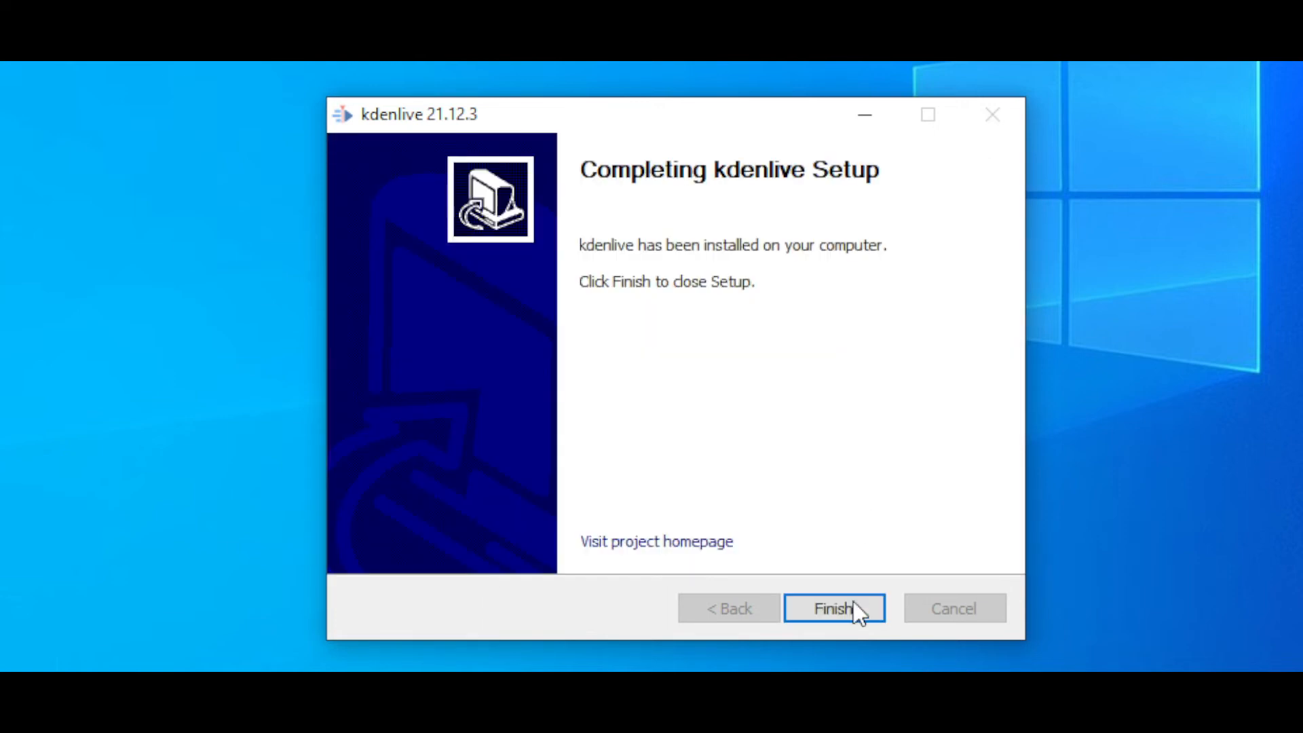
Finish the setup wizard so Kdenlive launches with its editing project.
left_click(833, 607)
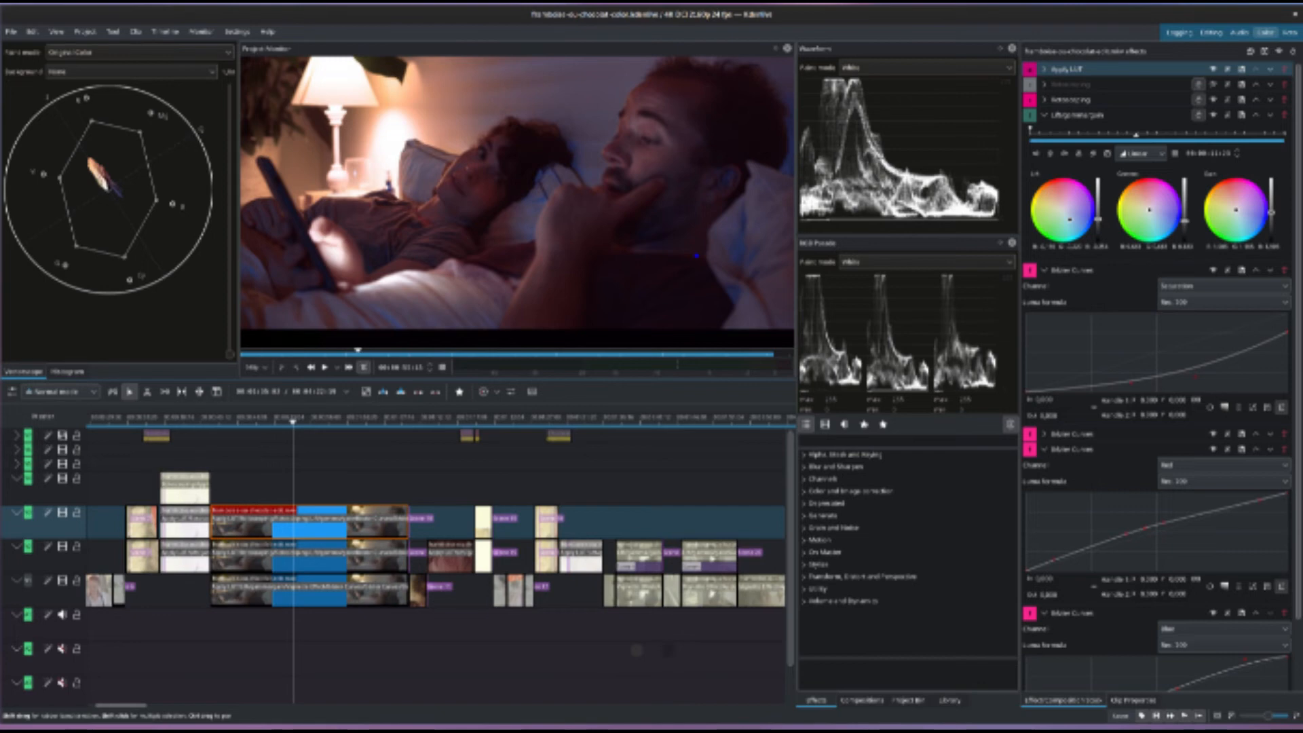